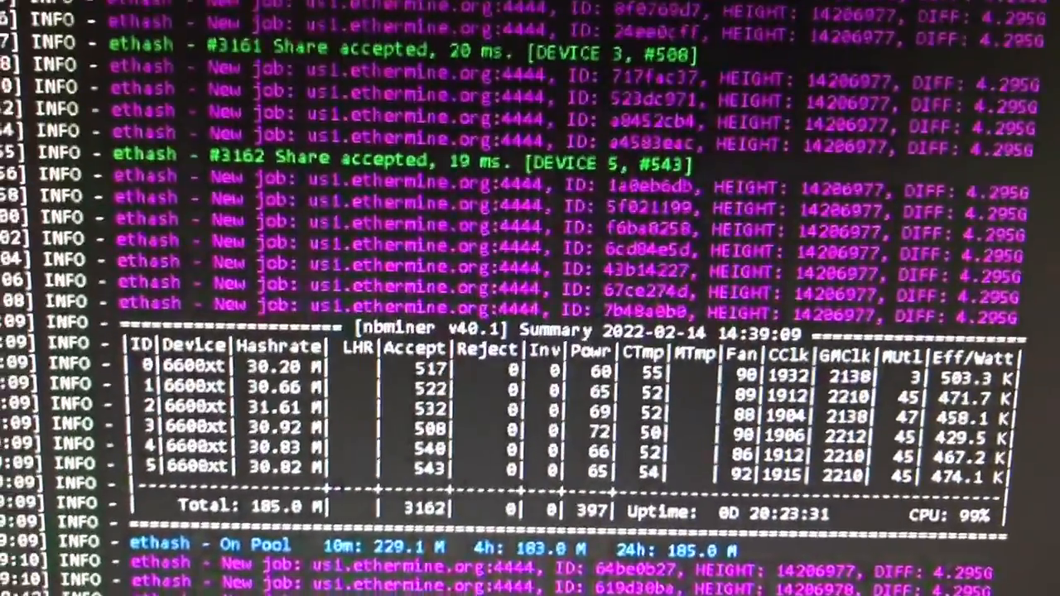
{"action": "scroll", "scroll_direction": "down", "scroll_amount": 3}
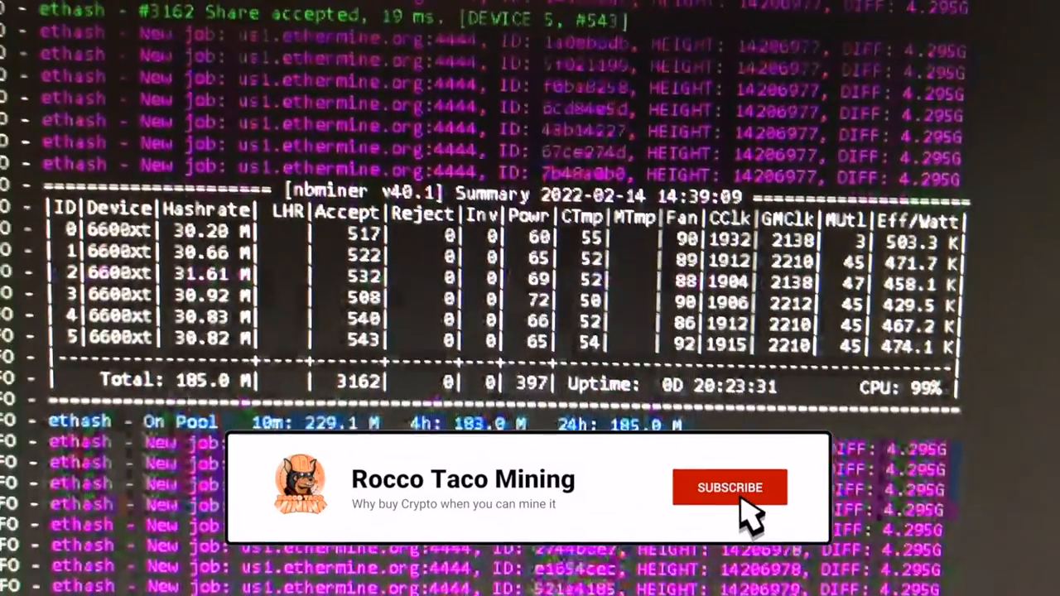
{"action": "left_click", "coordinate": [728, 487]}
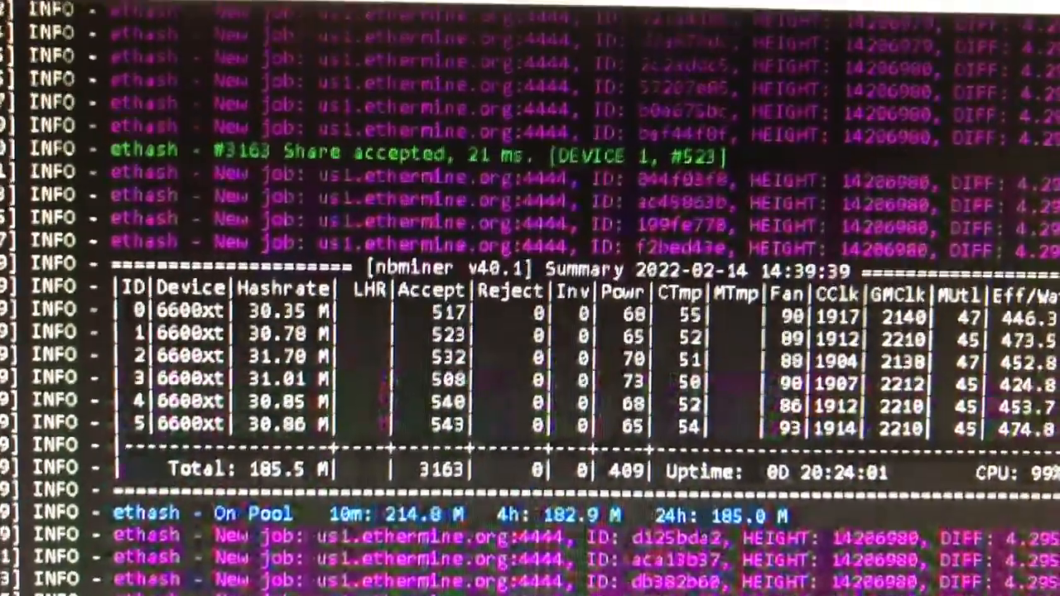
{"action": "scroll", "scroll_direction": "down", "scroll_amount": 3}
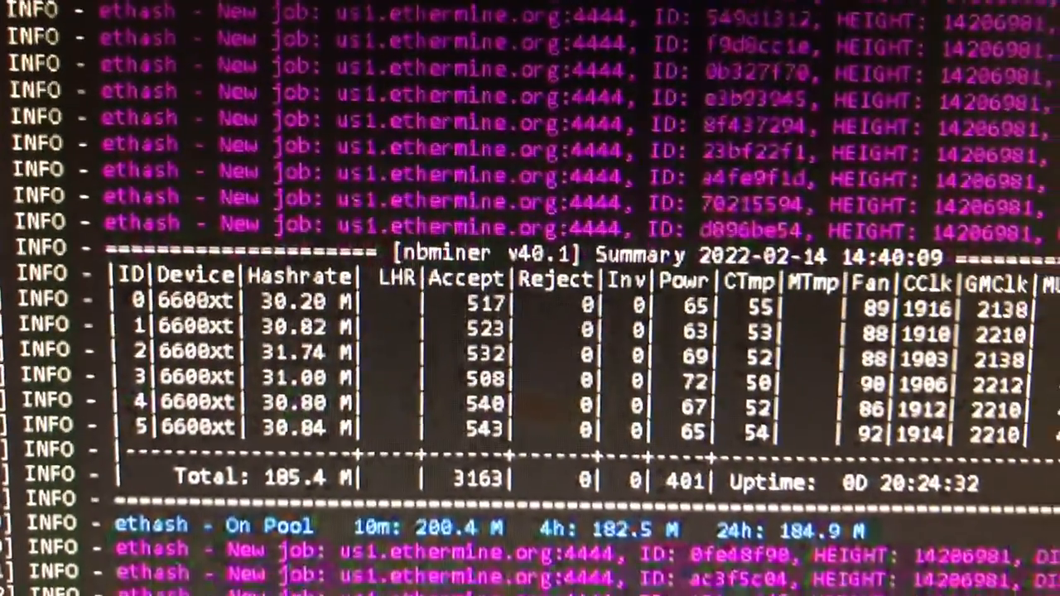
{"action": "scroll", "scroll_direction": "down", "scroll_amount": 3}
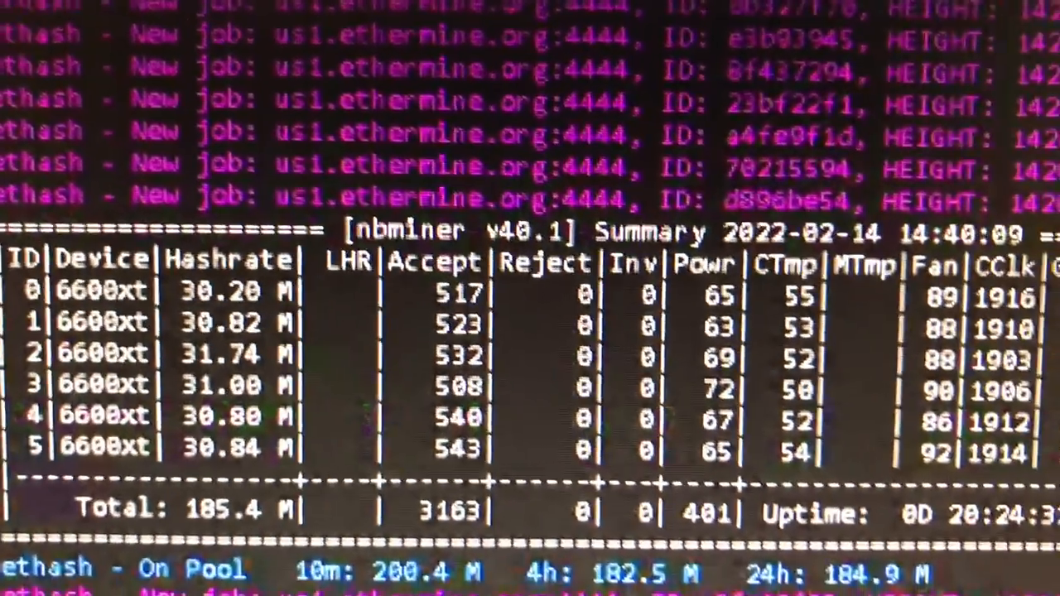
{"action": "scroll", "scroll_direction": "down", "scroll_amount": 3}
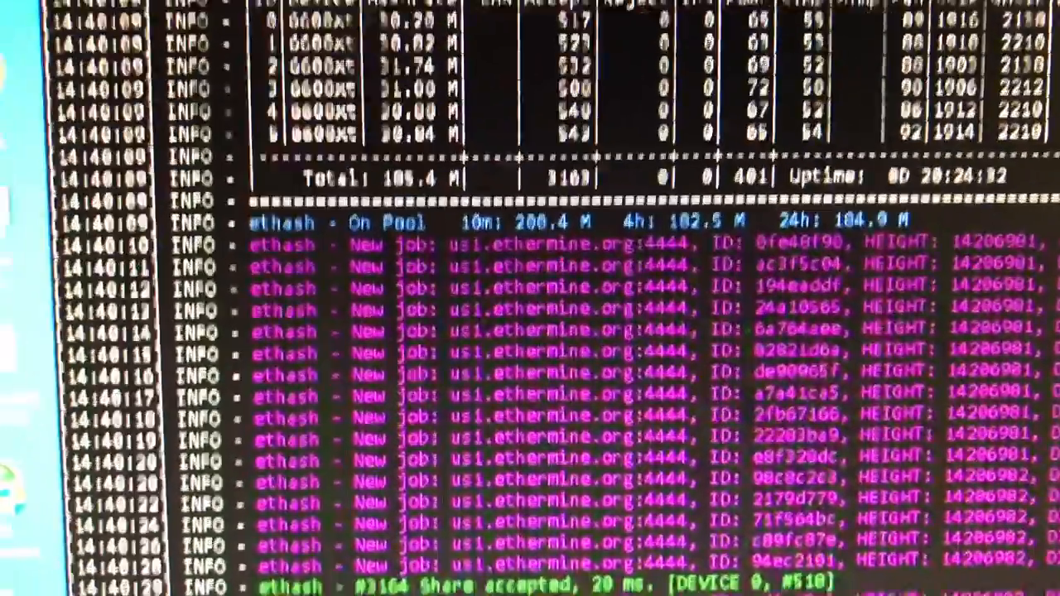
{"action": "scroll", "scroll_direction": "down", "scroll_amount": 3}
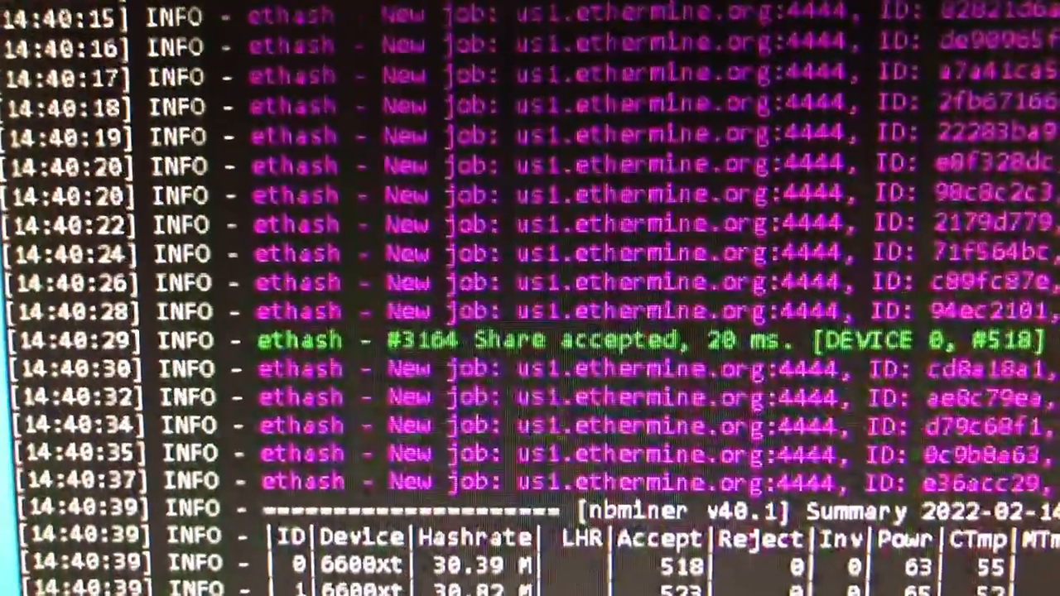
{"action": "scroll", "scroll_direction": "down", "scroll_amount": 3}
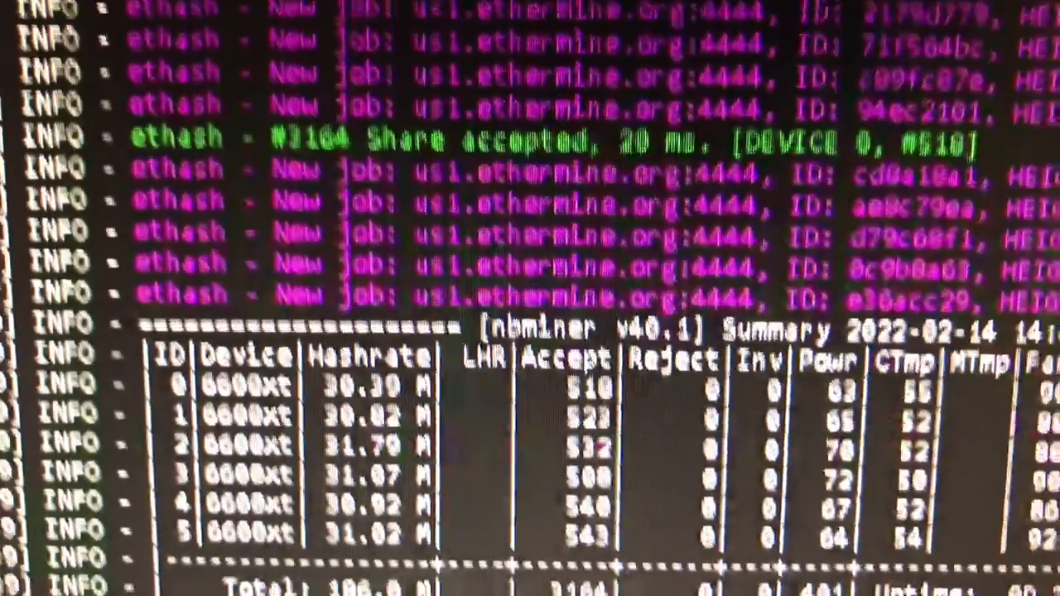